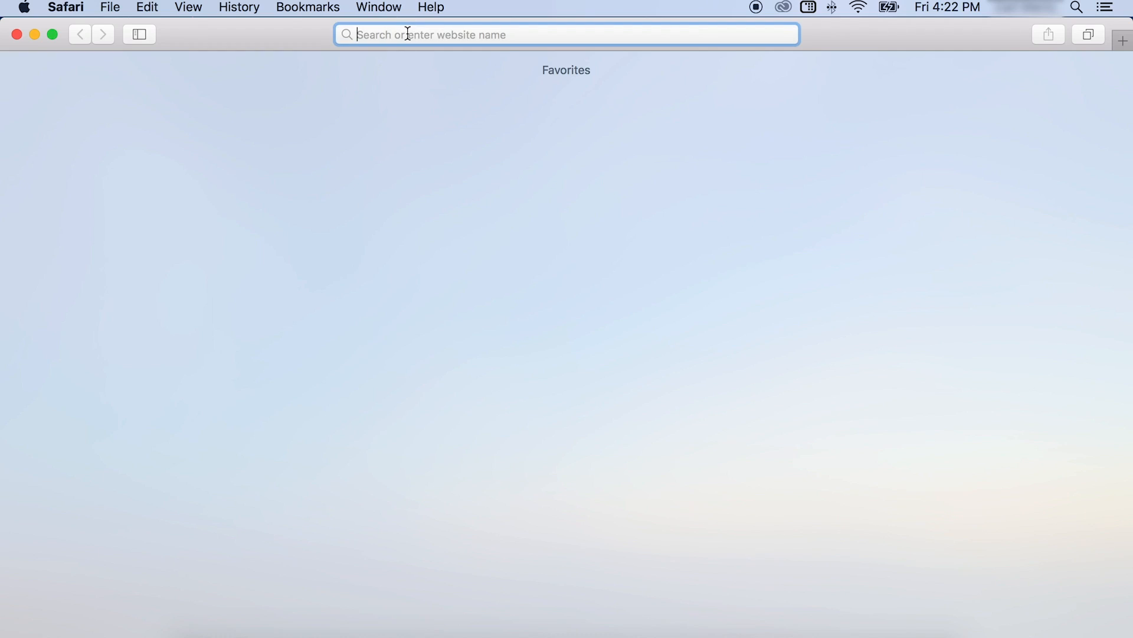
Find the Archer T4UH on tp-link.com and reach its driver downloads
text(tp-link.com)
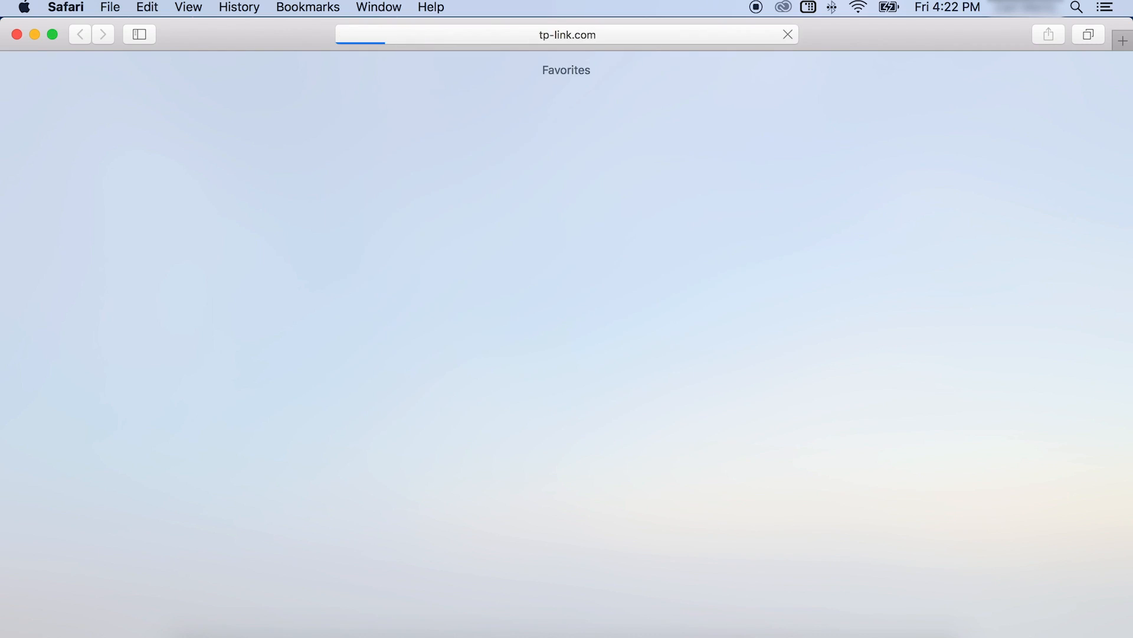
text(t)
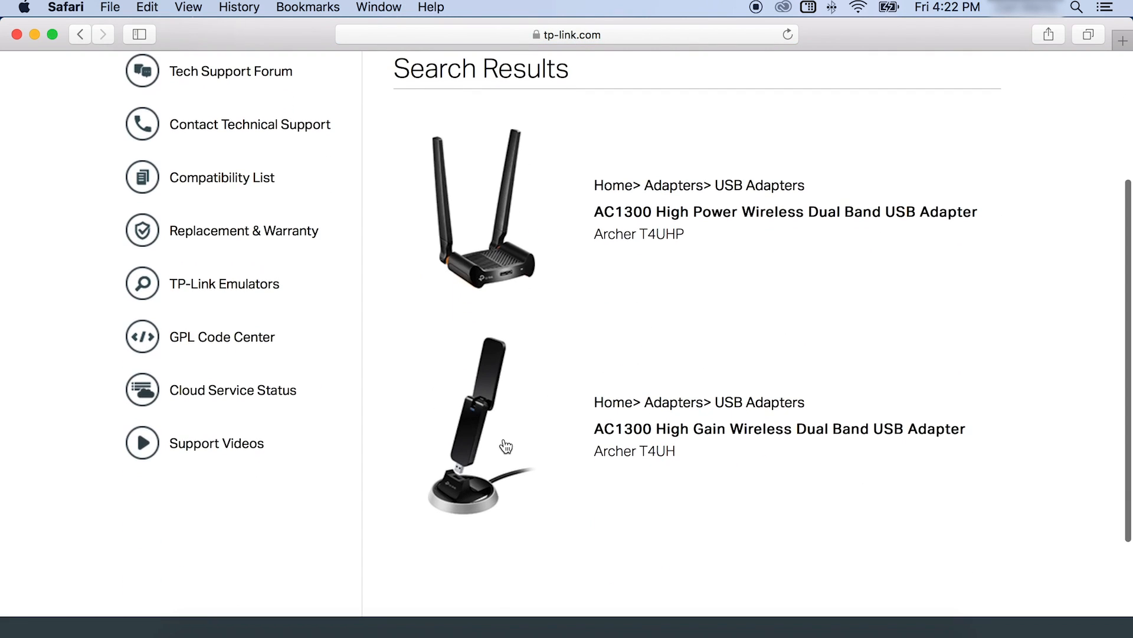
click(779, 428)
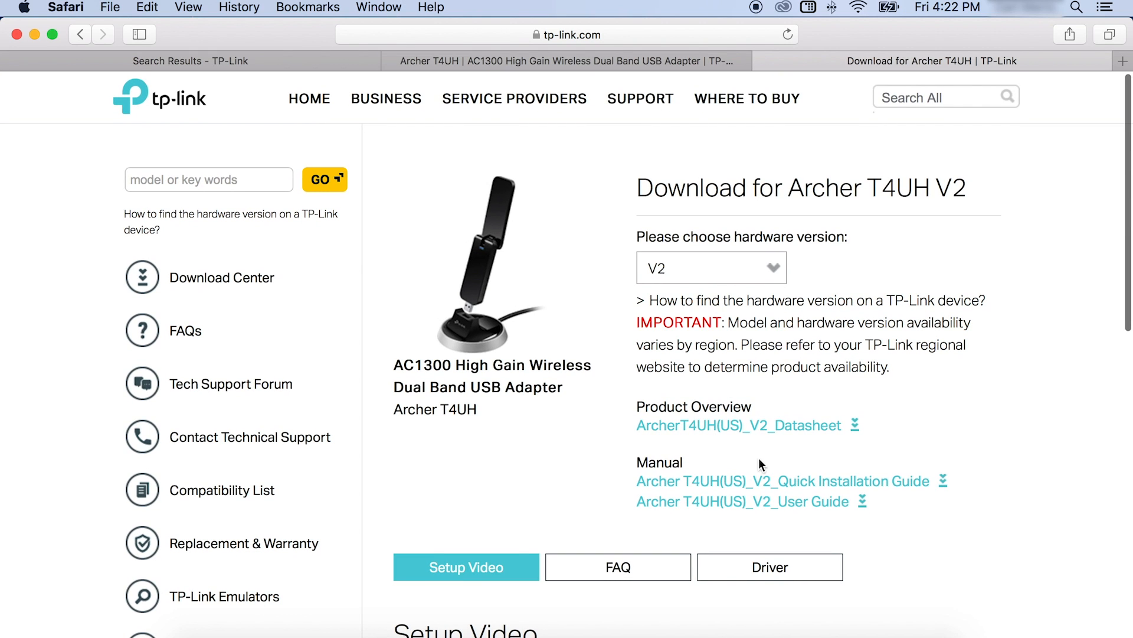
click(769, 567)
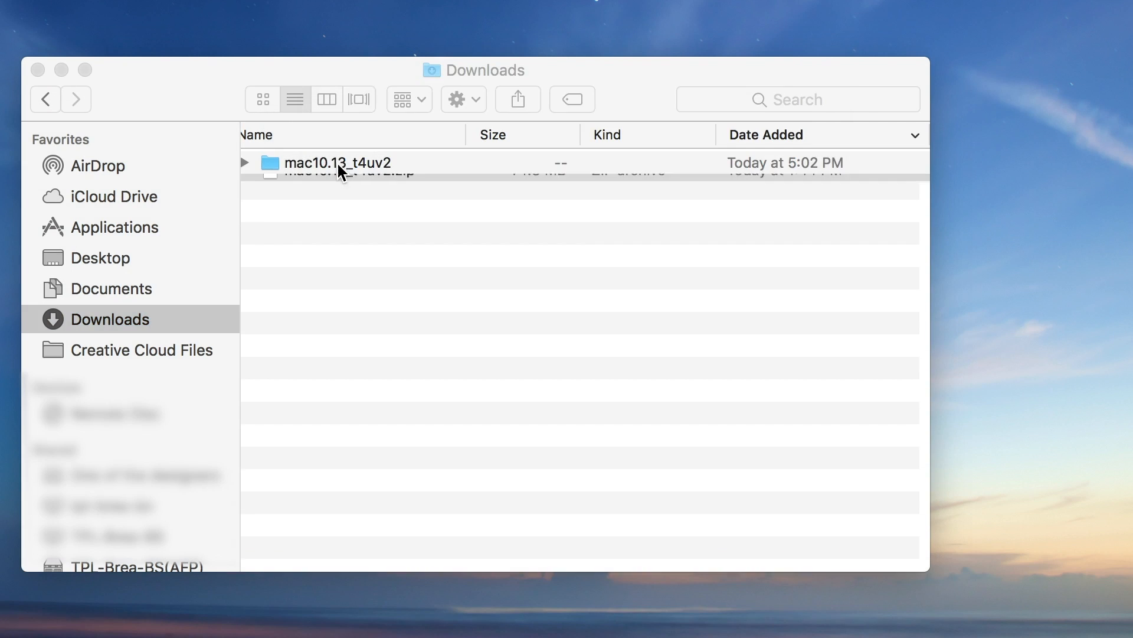
Launch Install.pkg from the downloaded mac10.13_t4uv2 driver folder
double_click(338, 162)
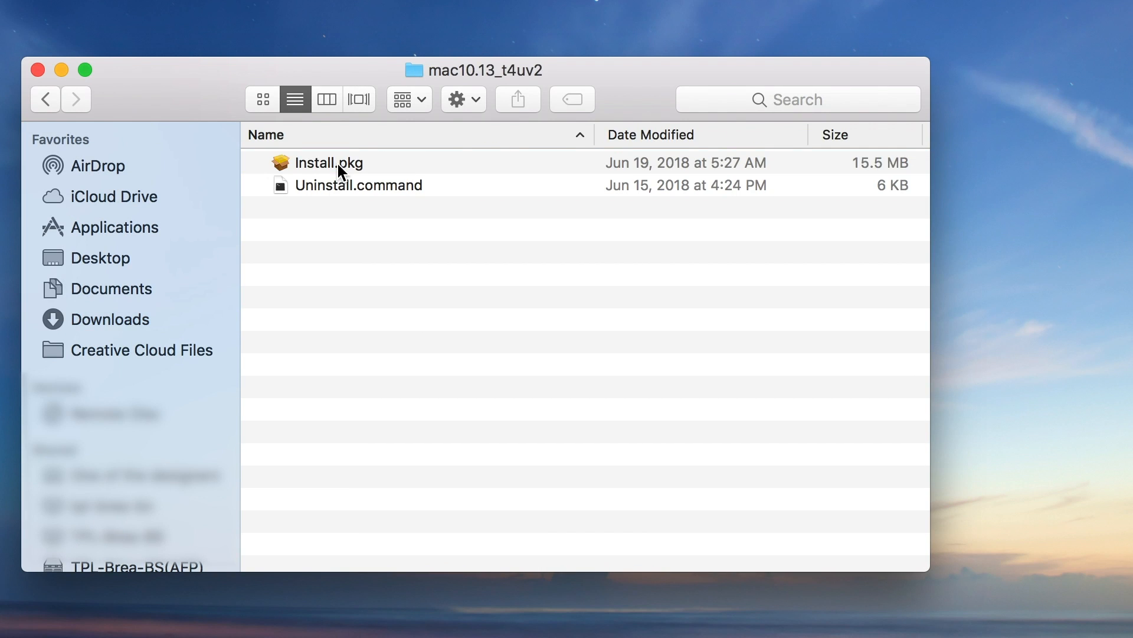
double_click(330, 162)
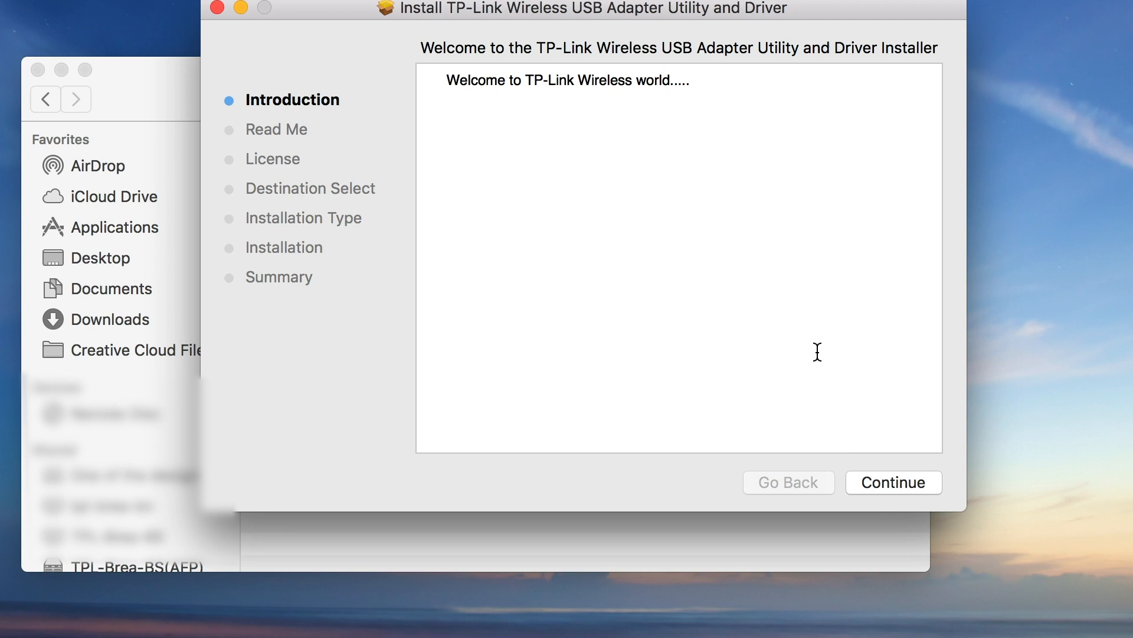
Proceed through Introduction, Read Me and License and agree to the license terms
click(893, 482)
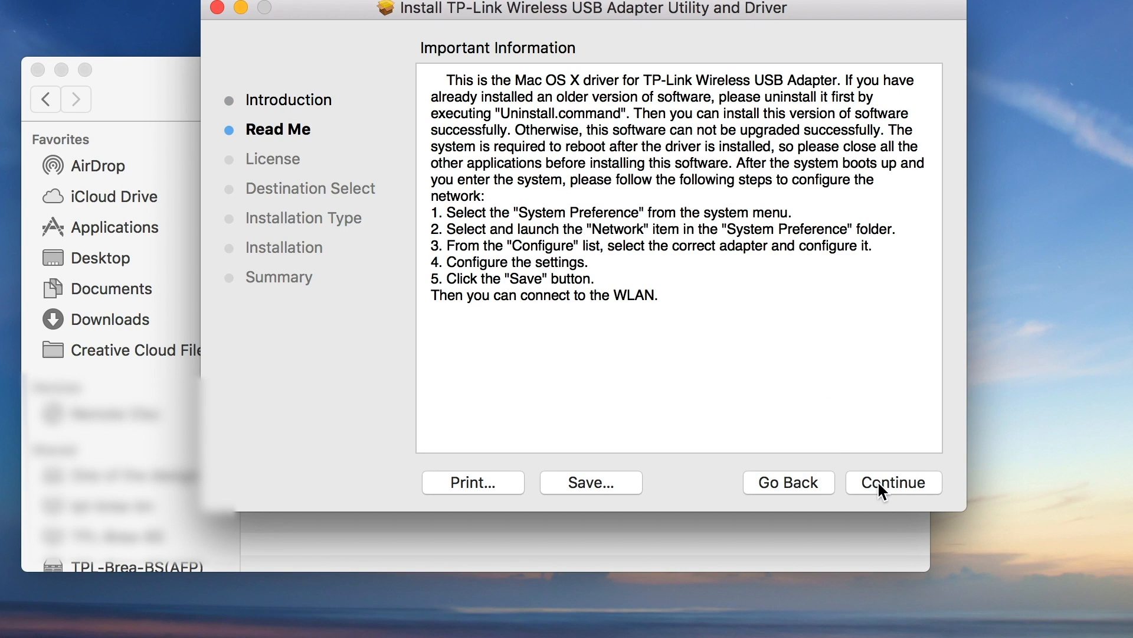
click(893, 481)
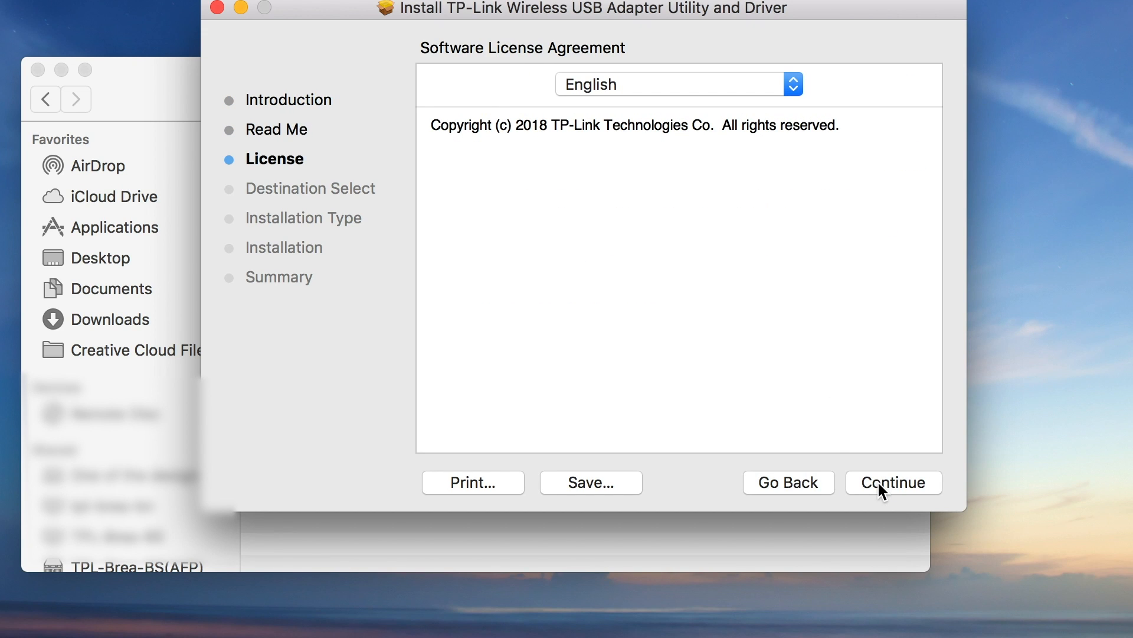
click(894, 482)
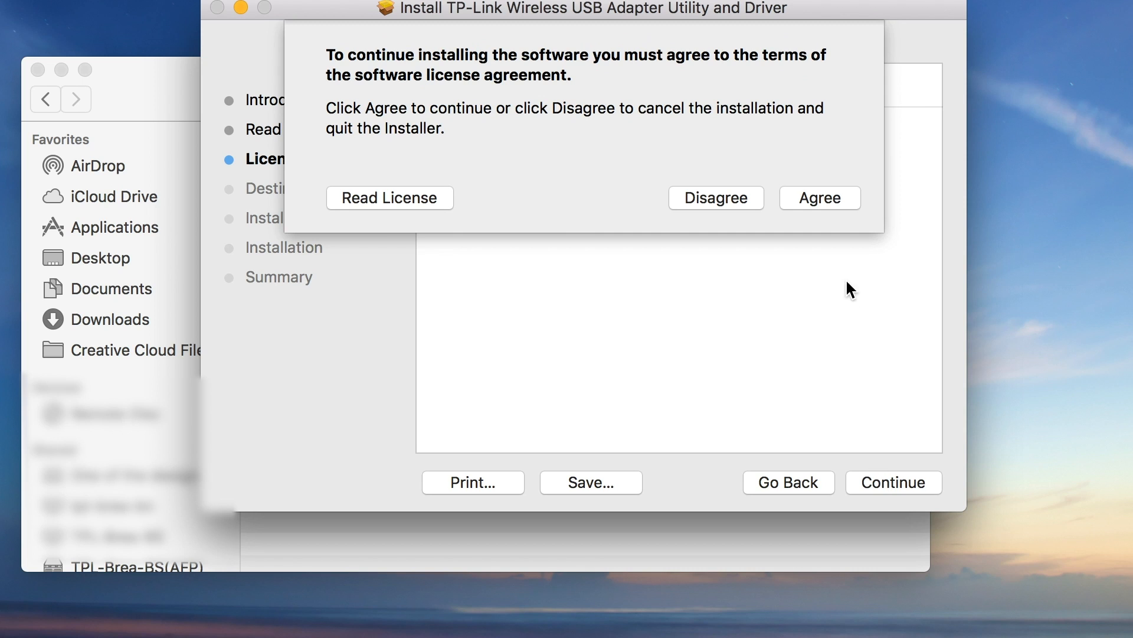
click(820, 197)
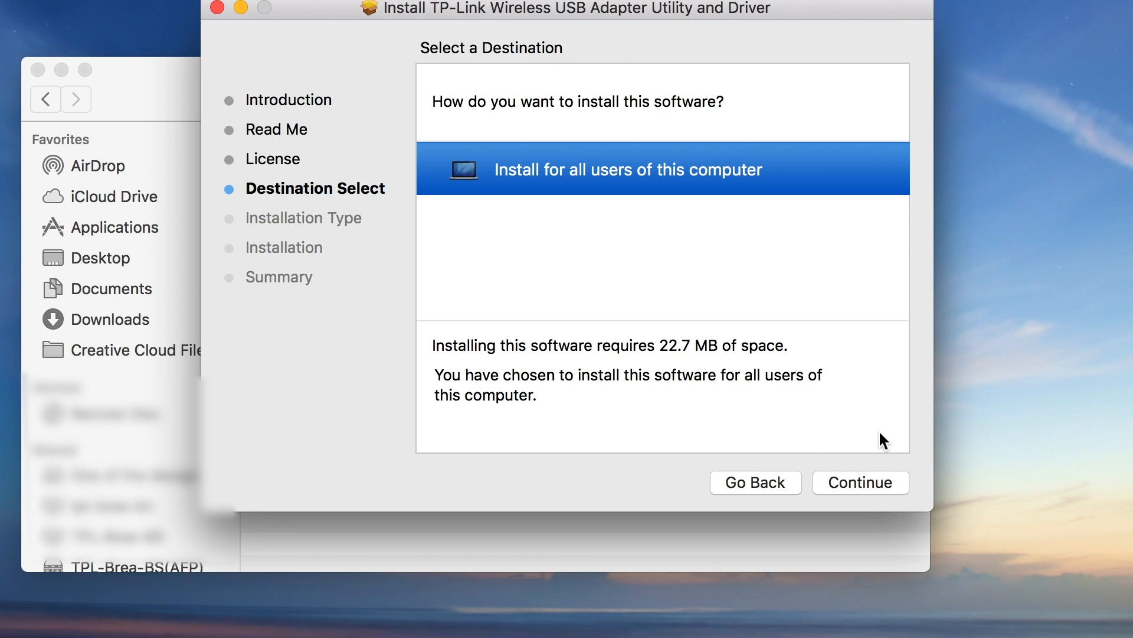
Keep the all-users destination and start the standard installation
click(860, 482)
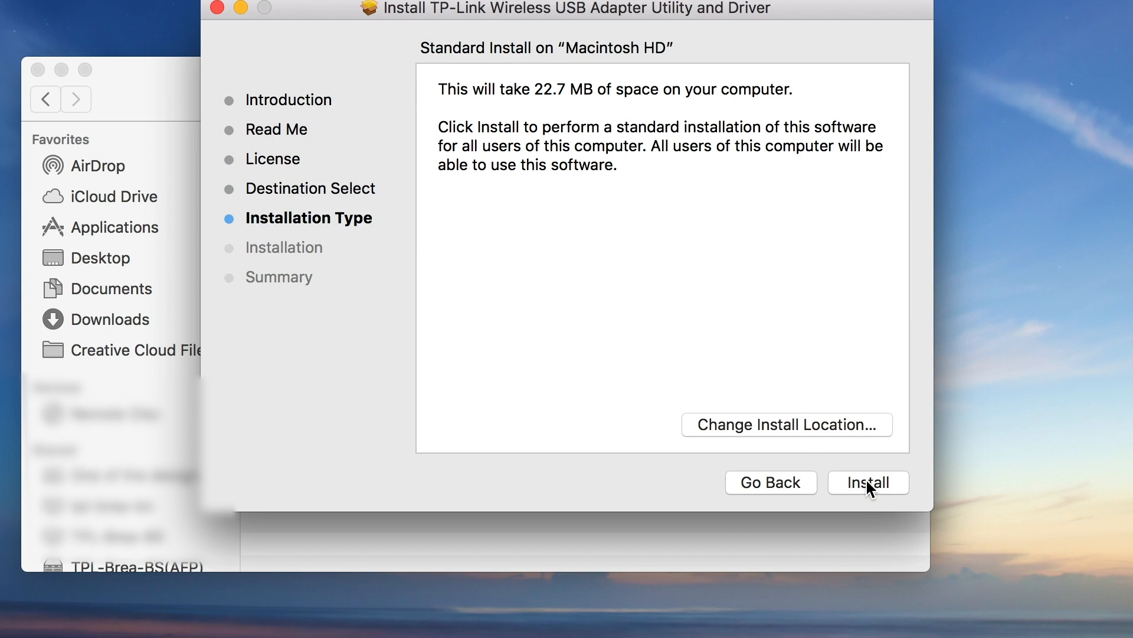
click(867, 481)
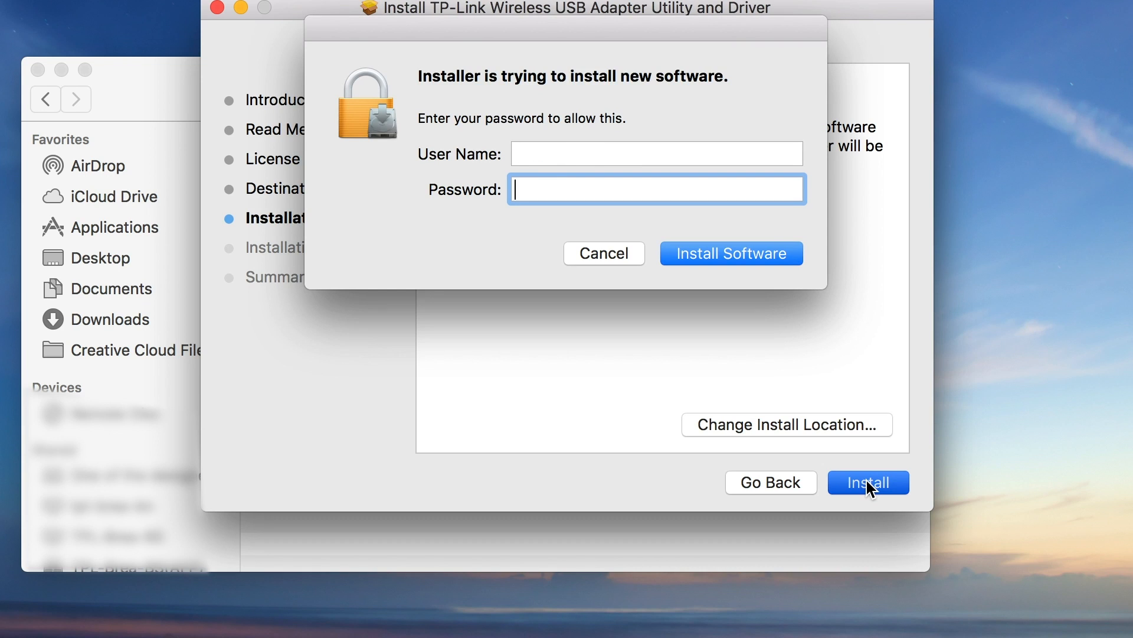
Authorize with the administrator password and continue installation despite the required restart
text(password)
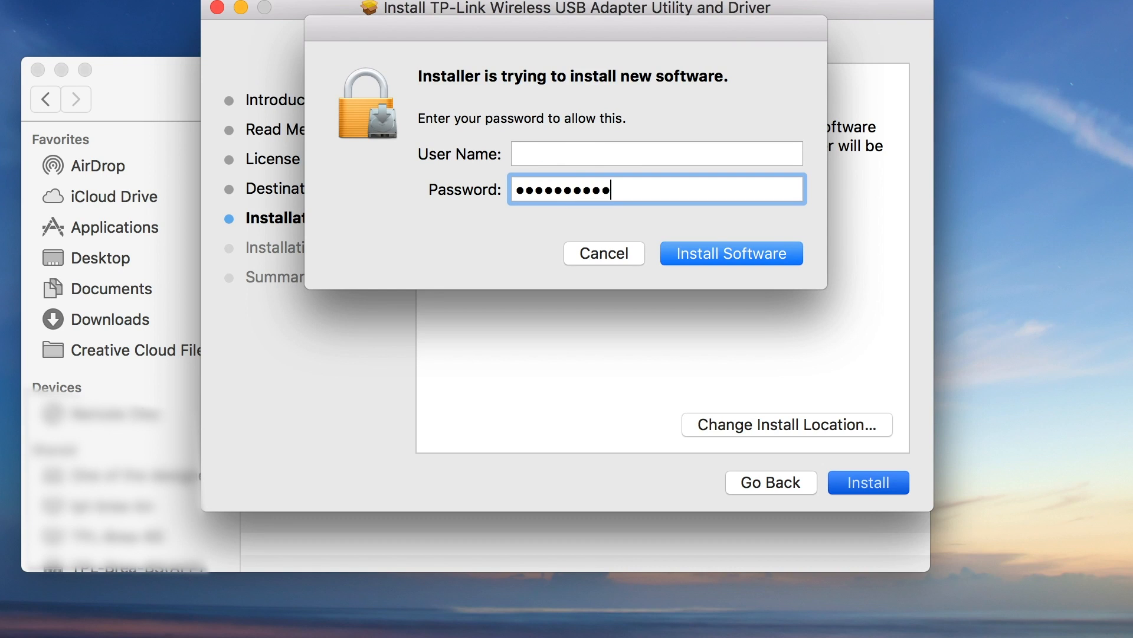
click(867, 481)
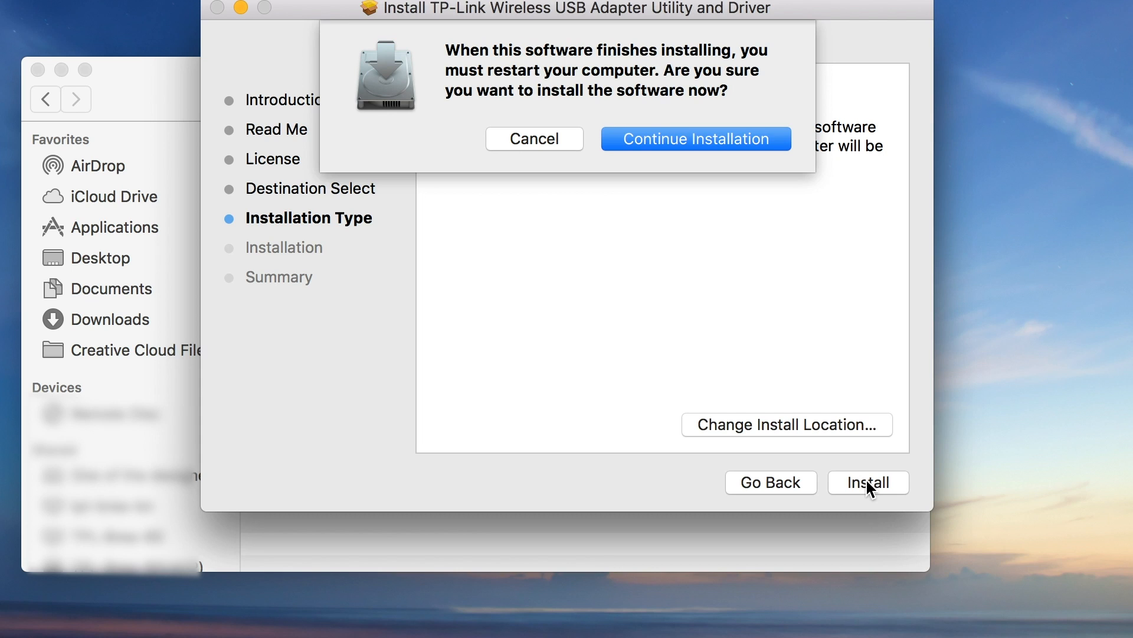
click(695, 138)
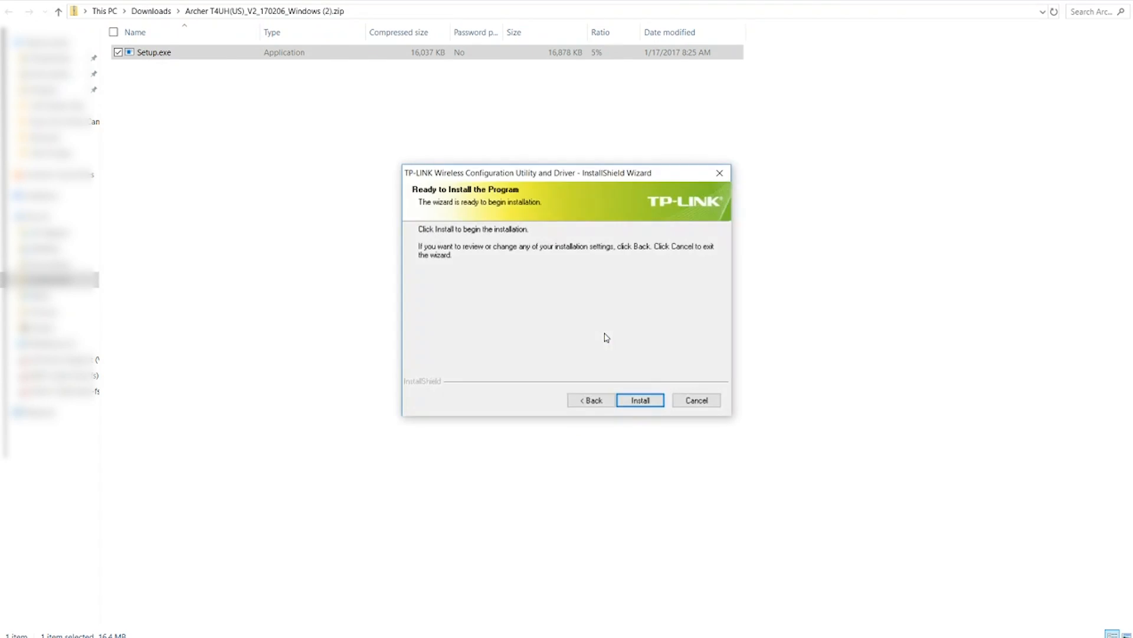
Start installing the TP-LINK Wireless Configuration Utility and Driver from Setup.exe
click(638, 400)
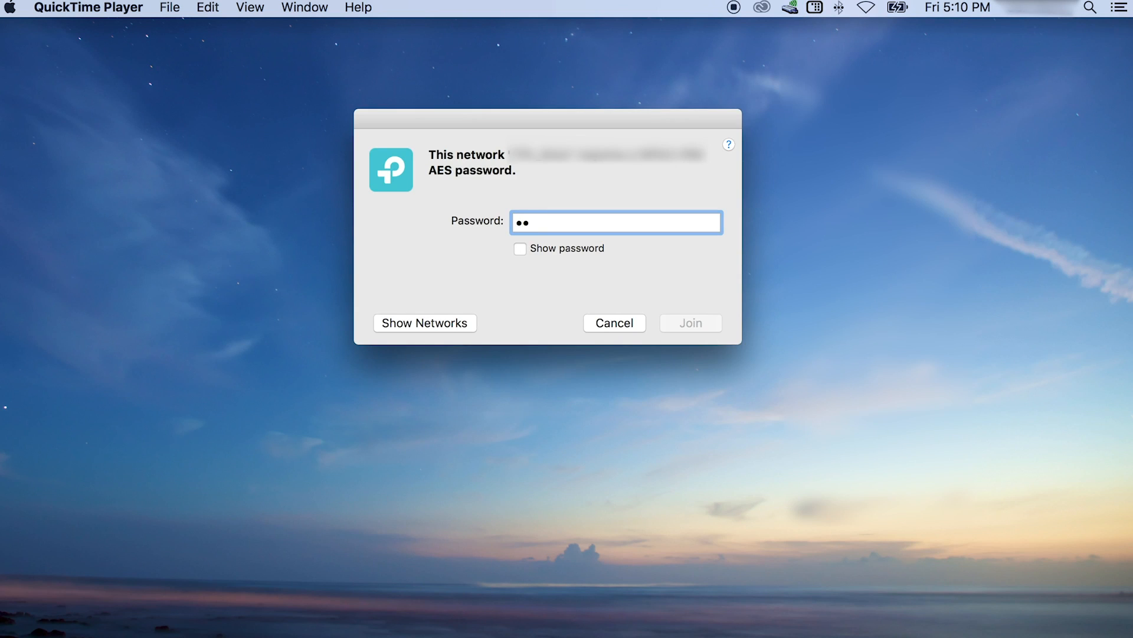
Join the Wi-Fi network with the entered password
click(613, 322)
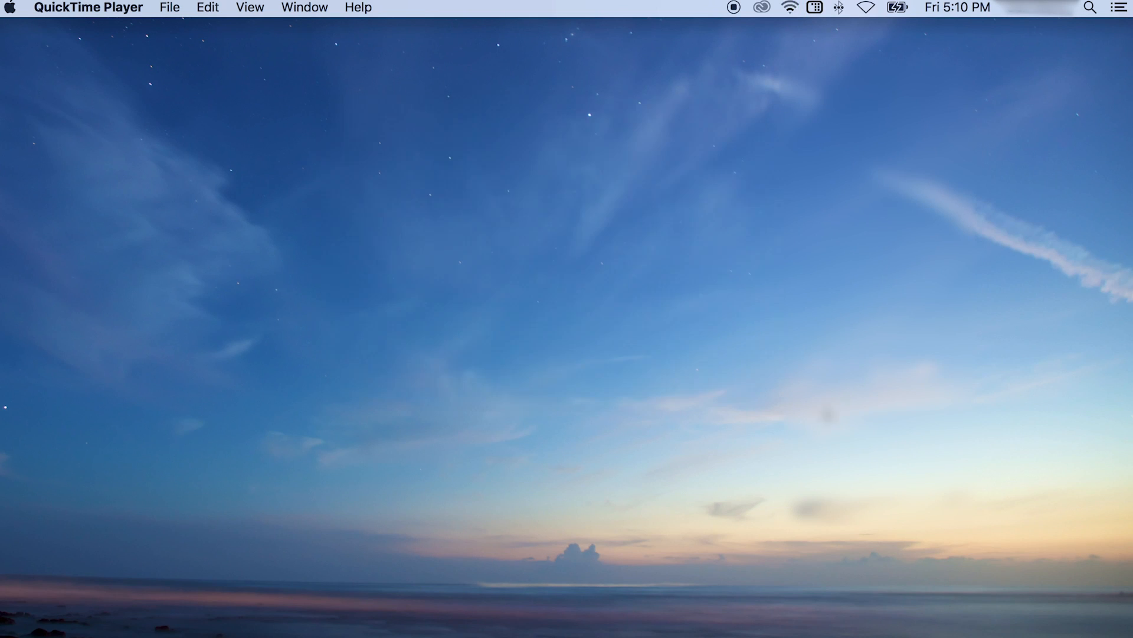